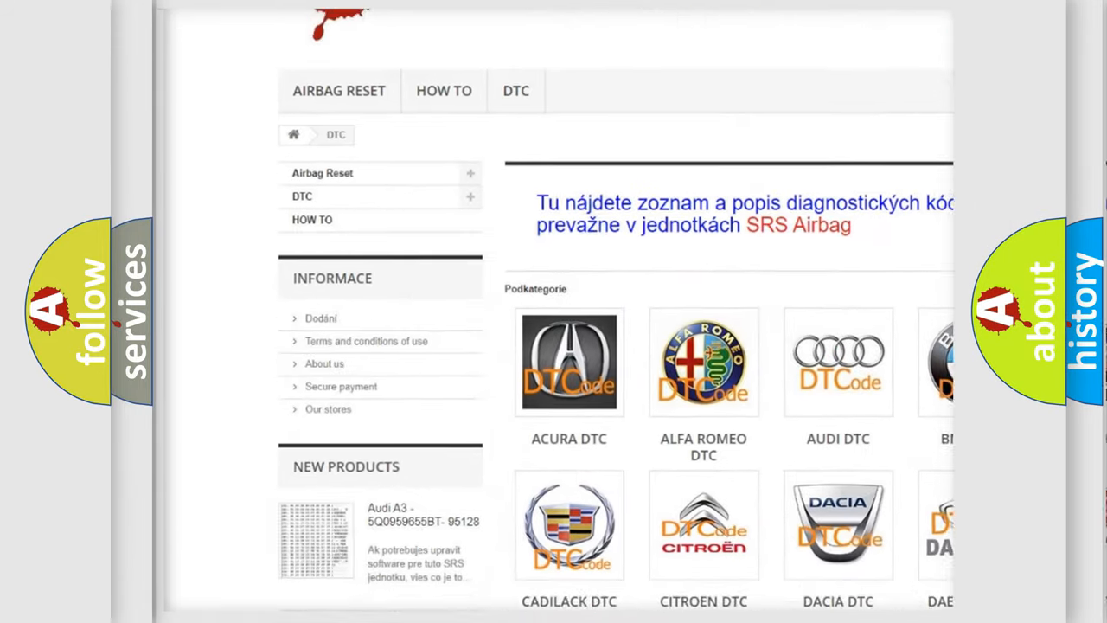
{"action": "scroll", "scroll_direction": "down", "scroll_amount": 3}
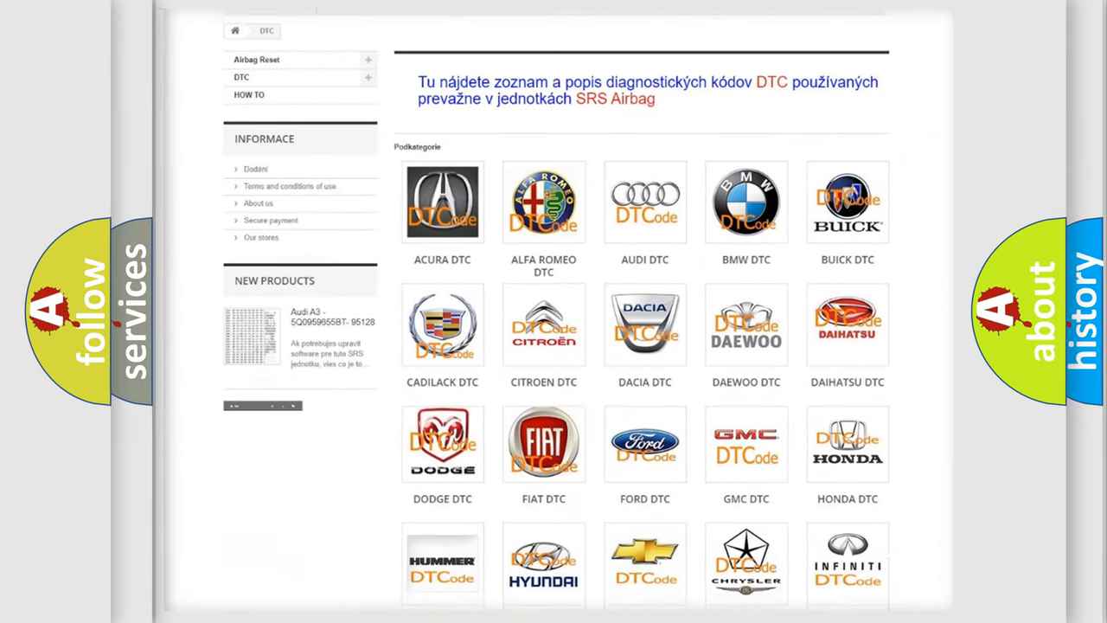
{"action": "scroll", "scroll_direction": "down", "scroll_amount": 3}
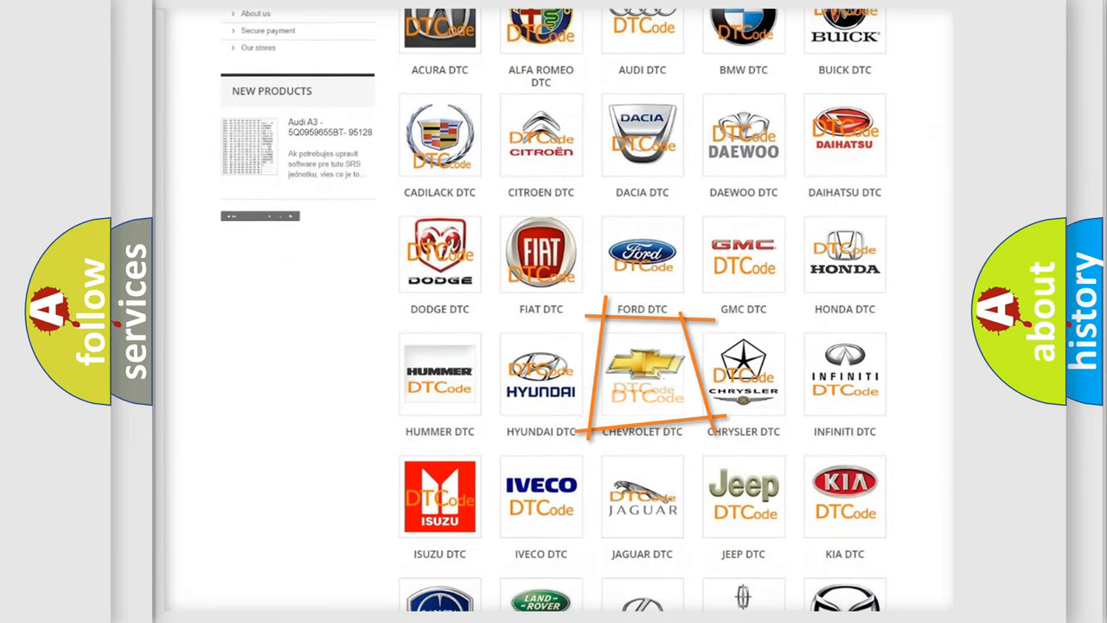